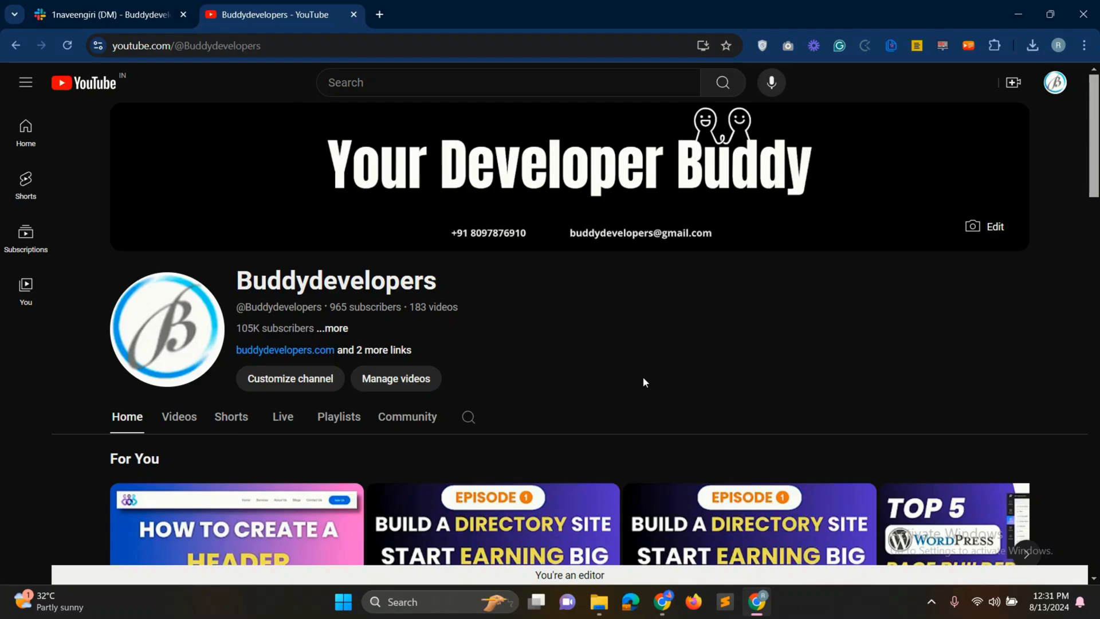
- Leave the YouTube channel page and bring up the site's WordPress admin dashboard
scroll("down", 3)
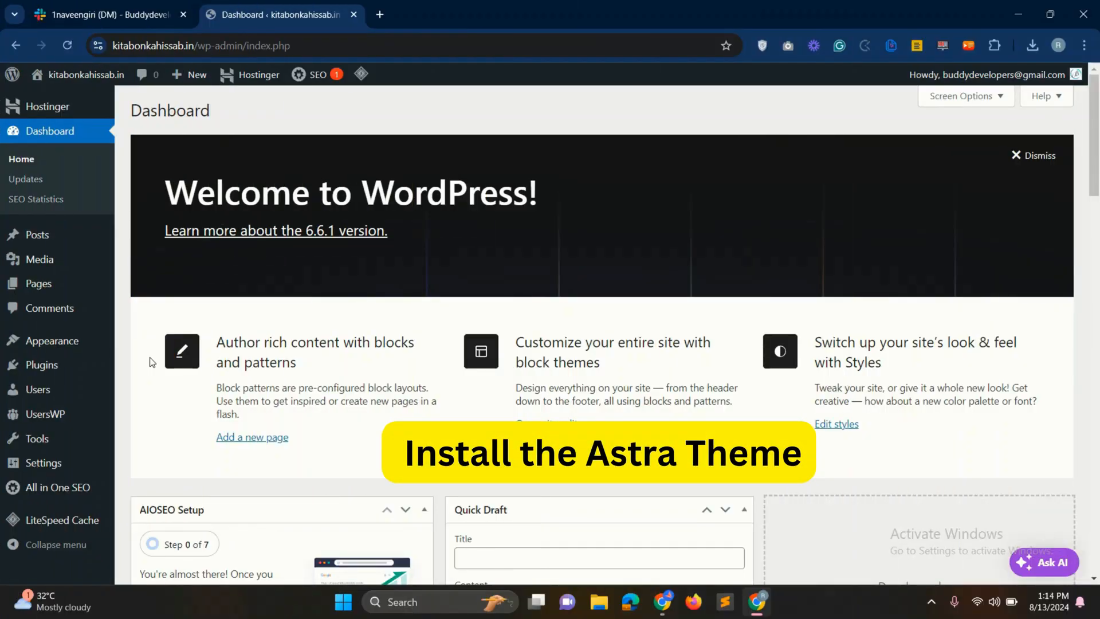
- Go to the Themes screen and the Add Themes directory browser
left_click(862, 13)
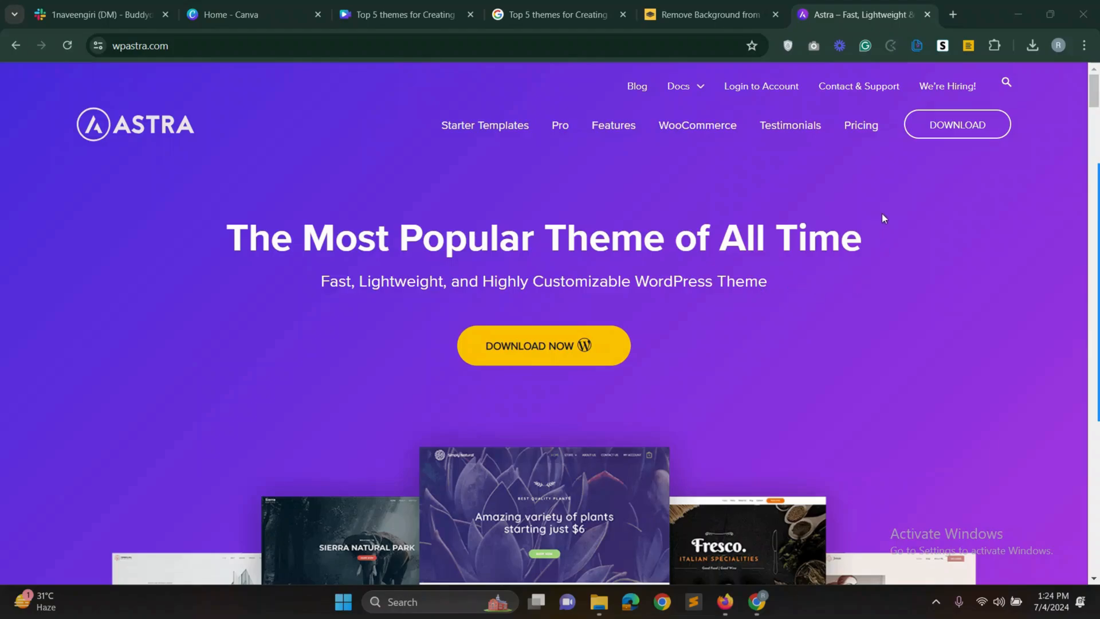
scroll("down", 3)
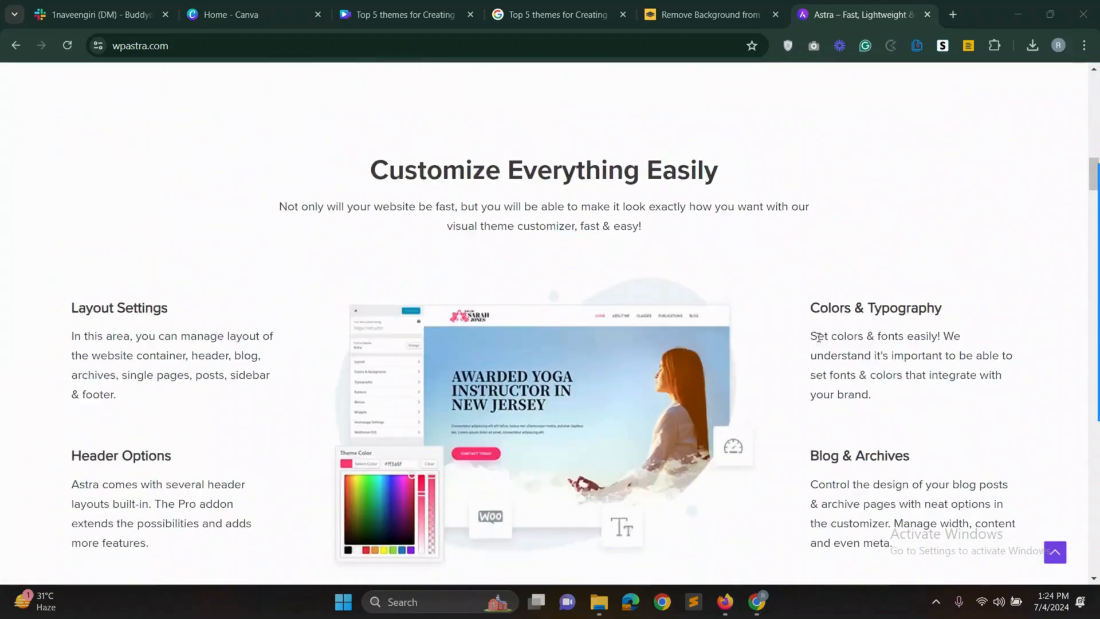
scroll("down", 3)
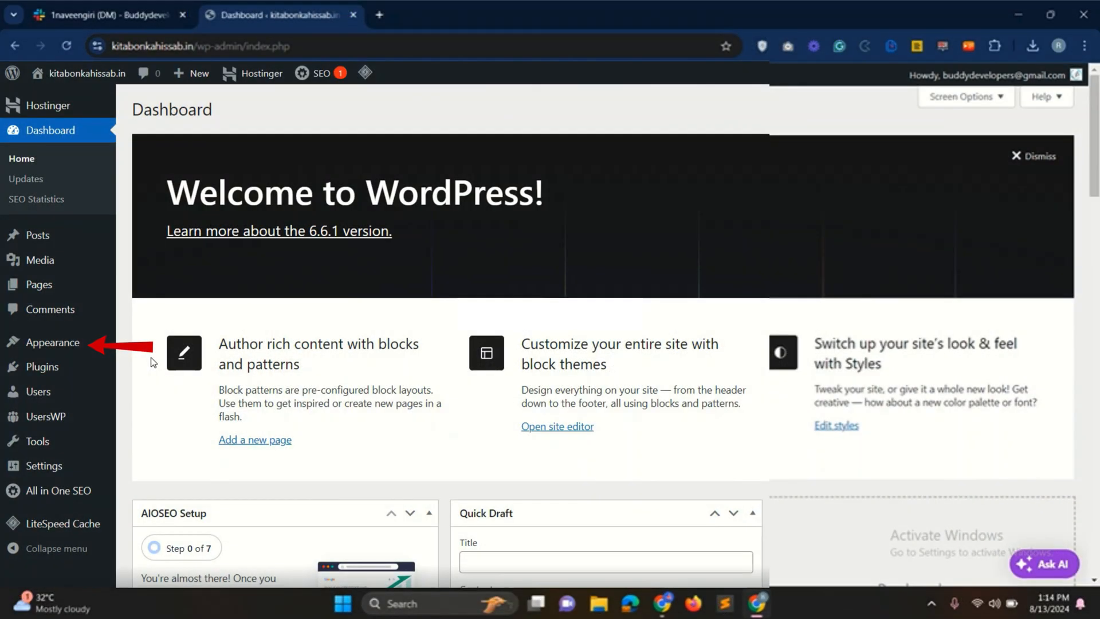
mouse_move(52, 341)
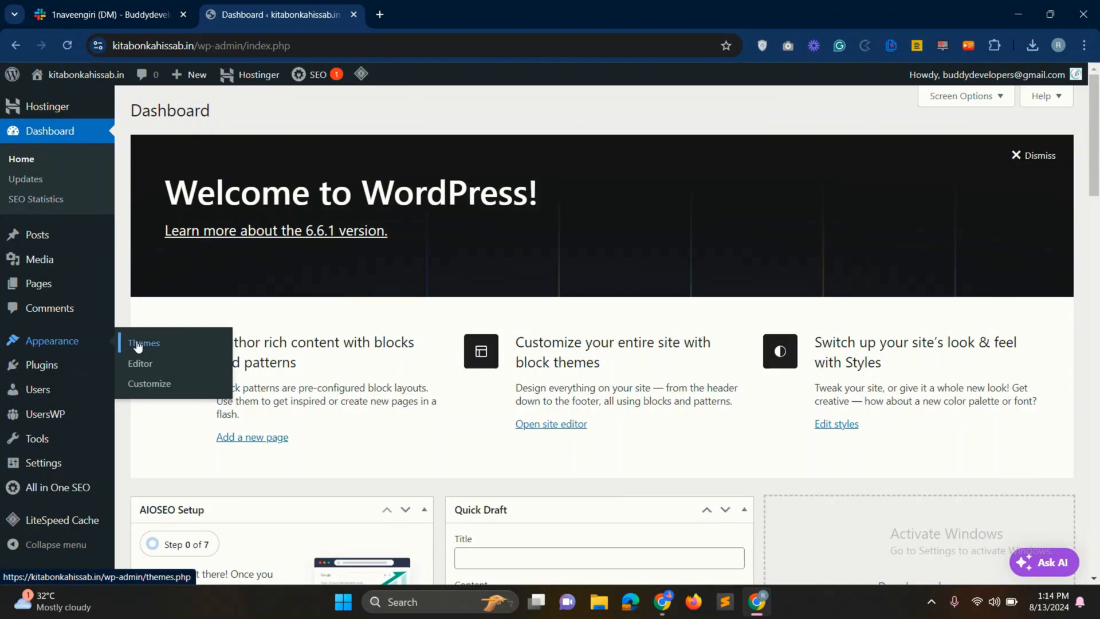
left_click(142, 343)
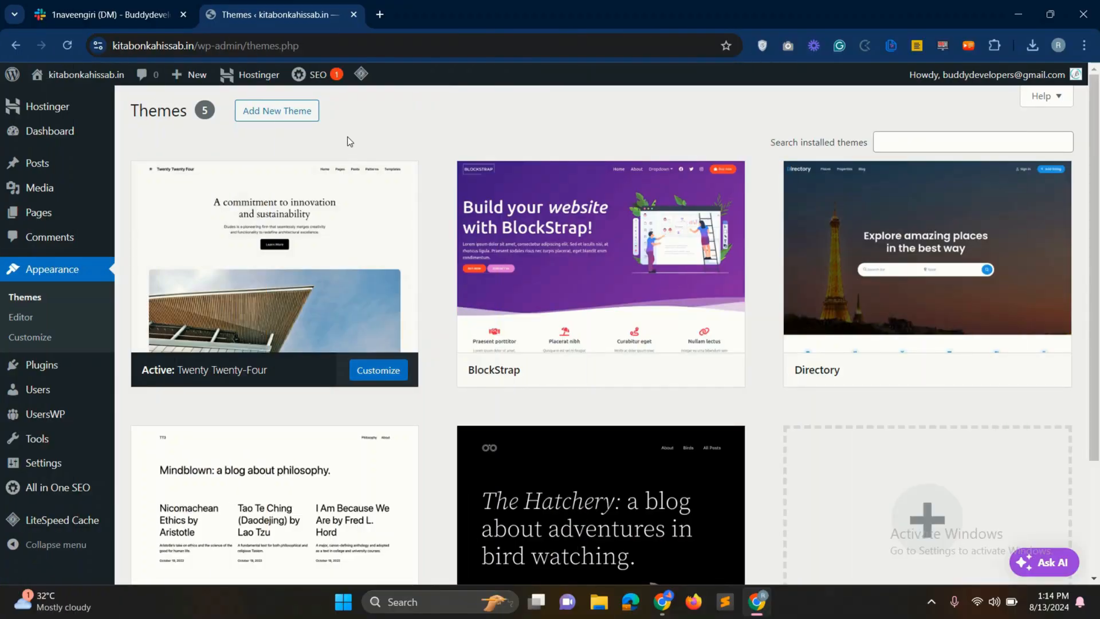
mouse_move(276, 112)
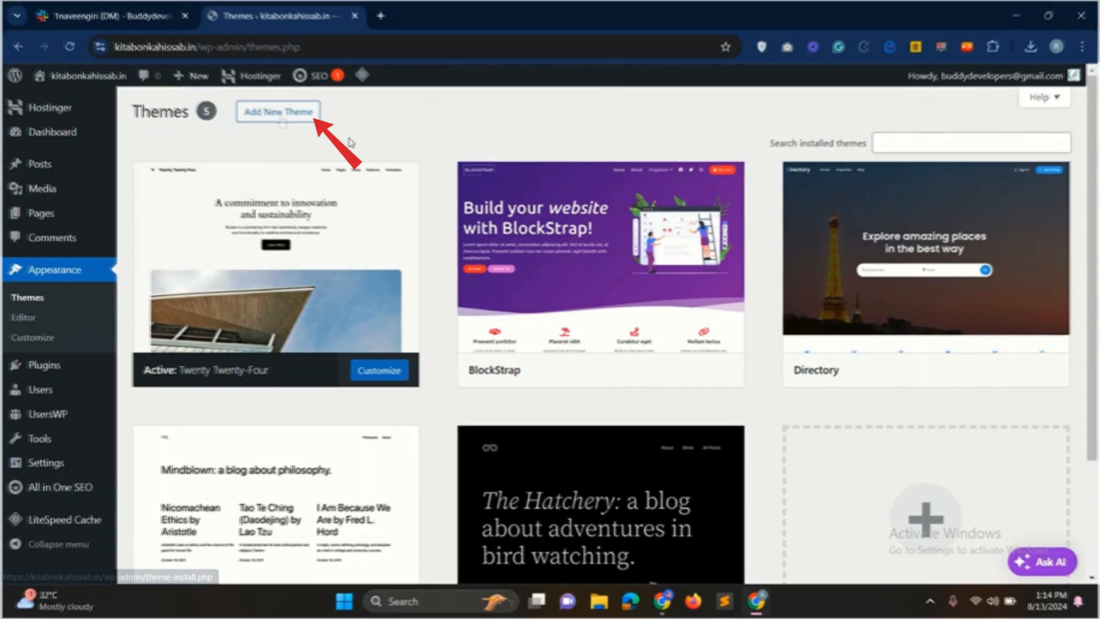
left_click(276, 111)
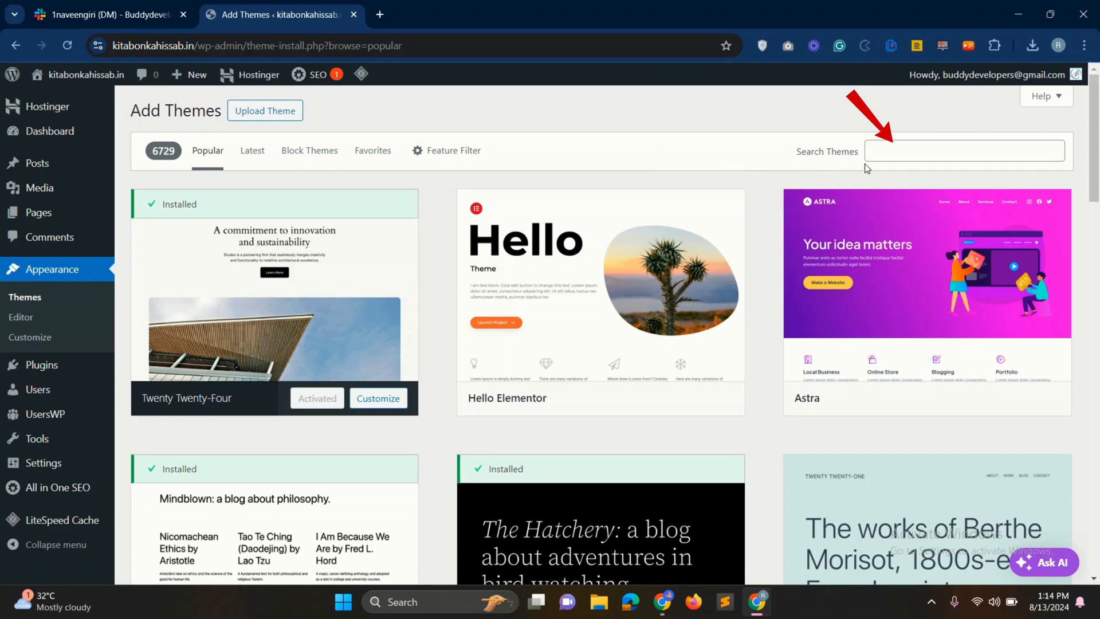
- Search 'astra', install the Astra theme and activate it
left_click(963, 150)
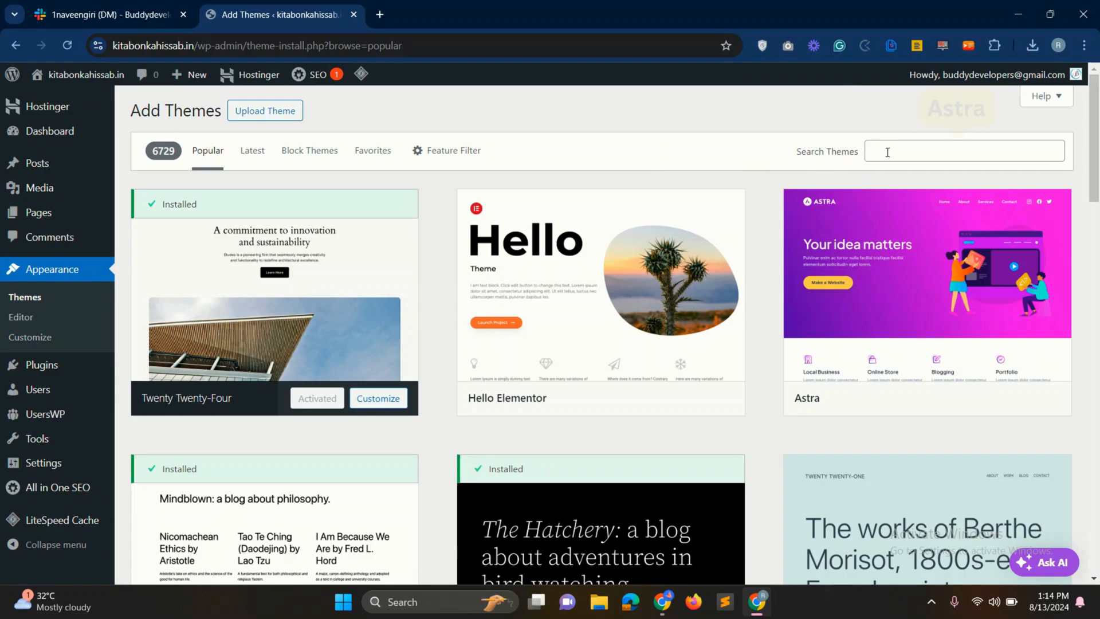
type("astra")
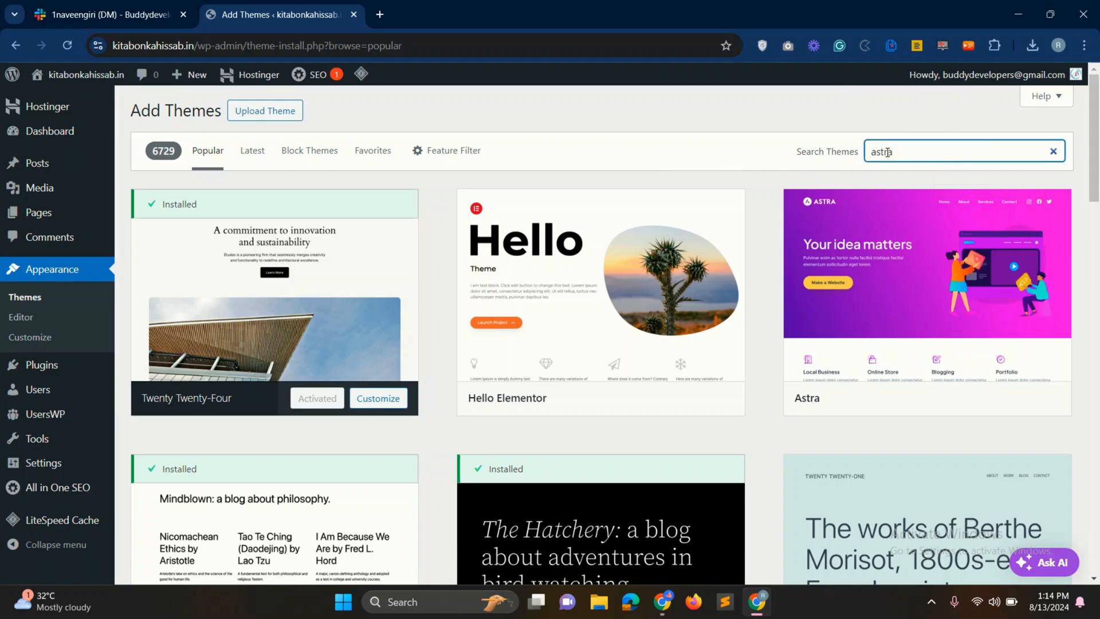
key("Enter")
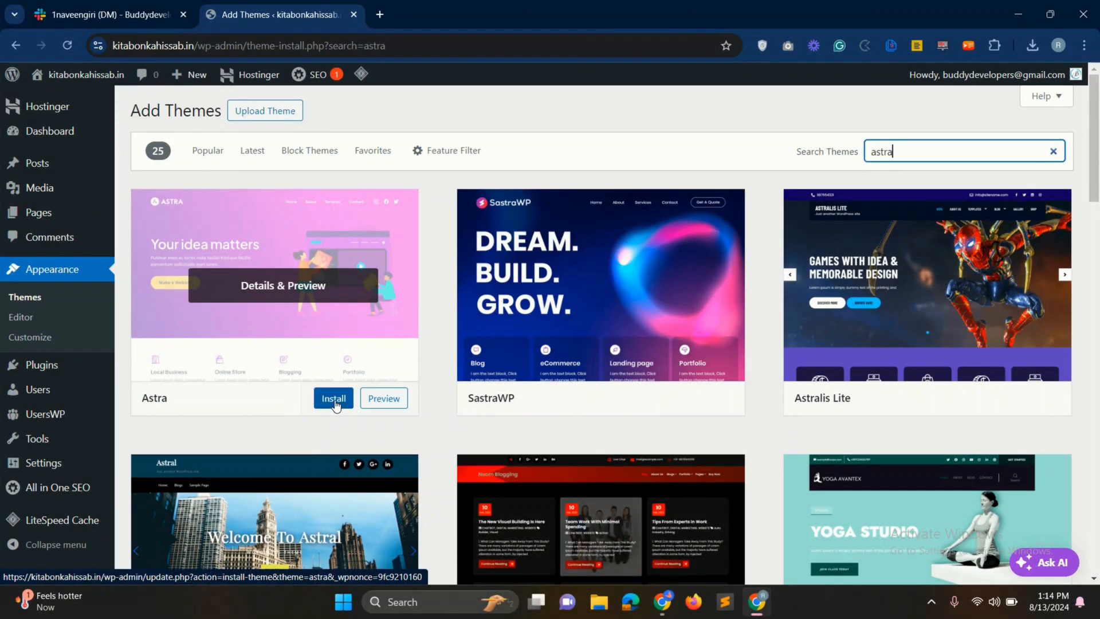
left_click(333, 399)
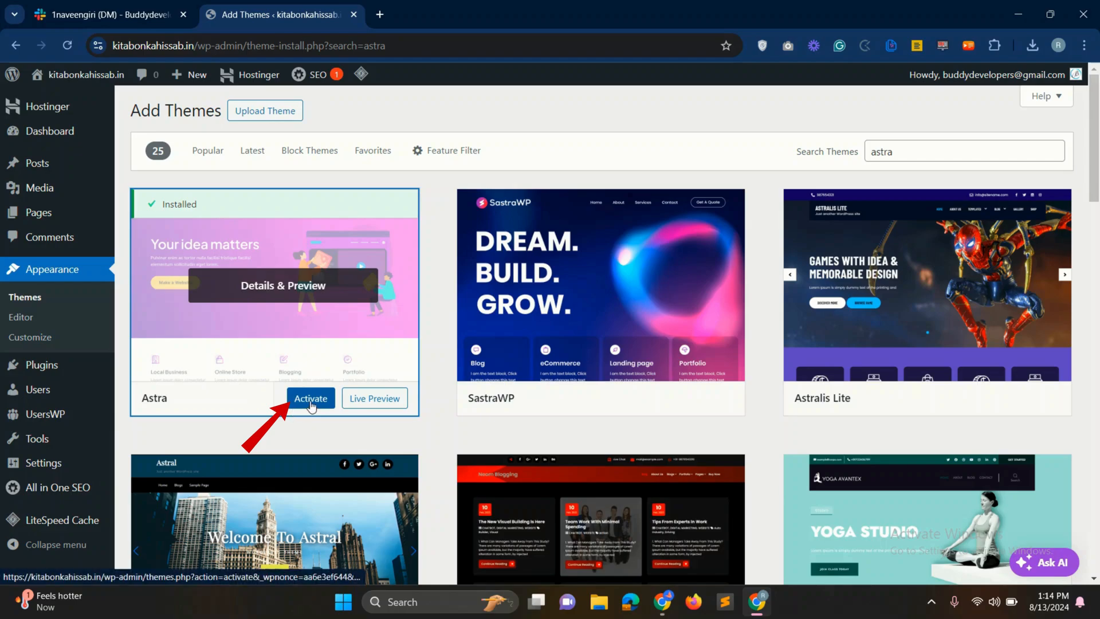
left_click(311, 397)
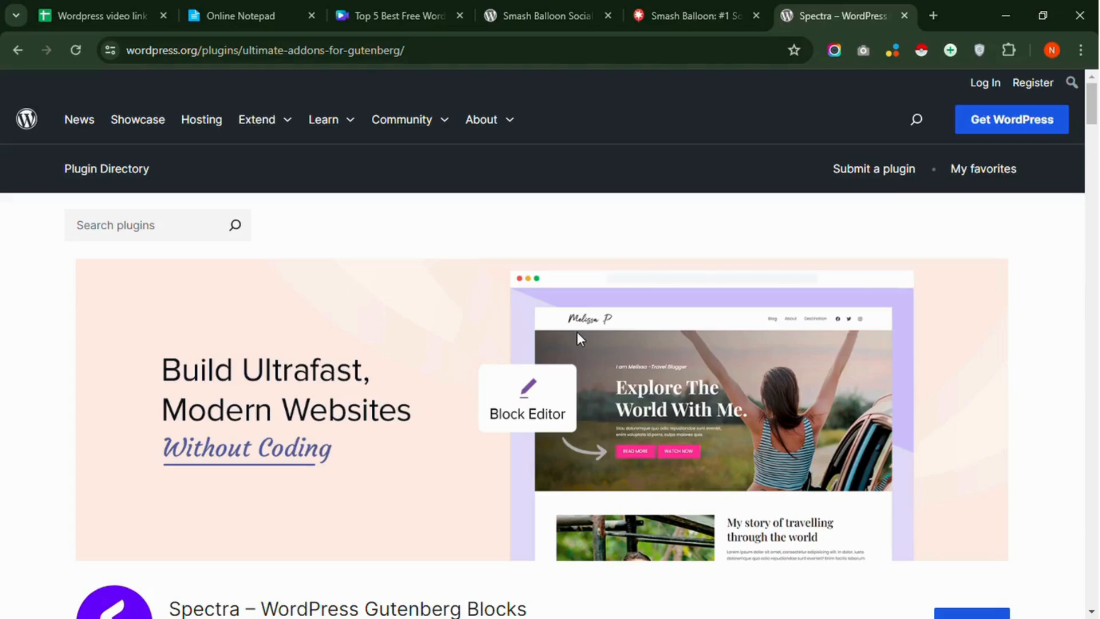
- Search 'Spectra block' in Add New Plugin, install Spectra and activate it
scroll("down", 3)
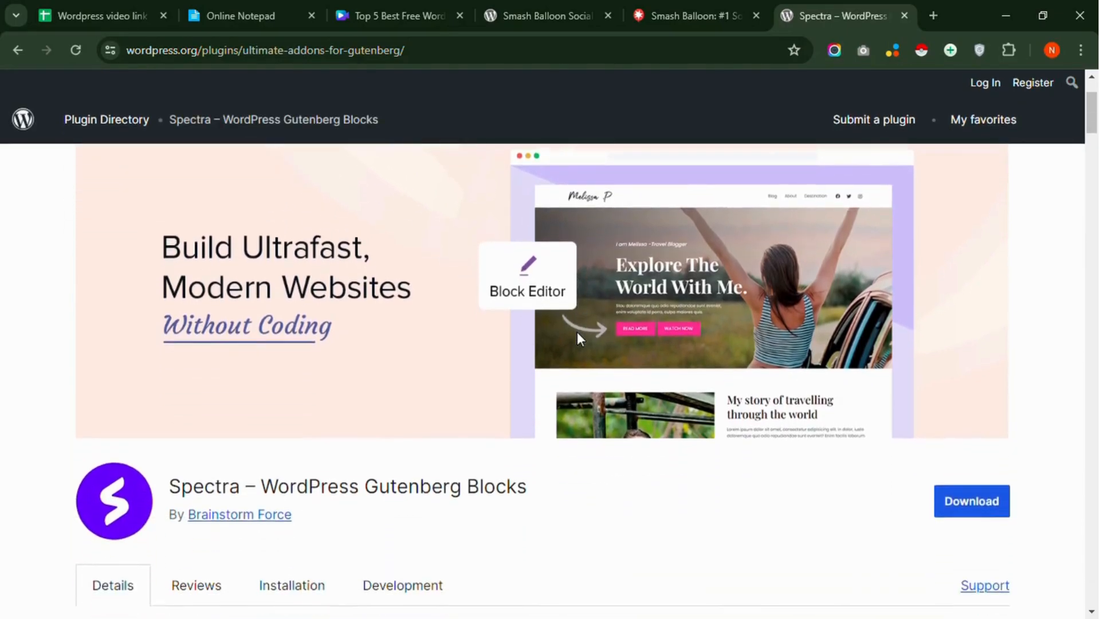
scroll("down", 3)
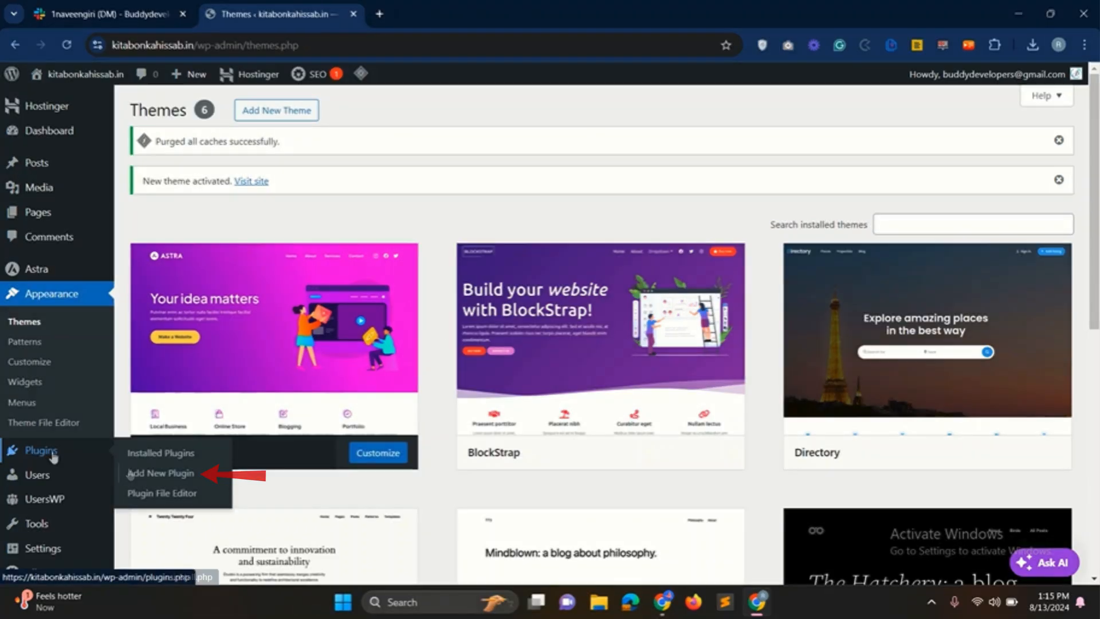
left_click(160, 473)
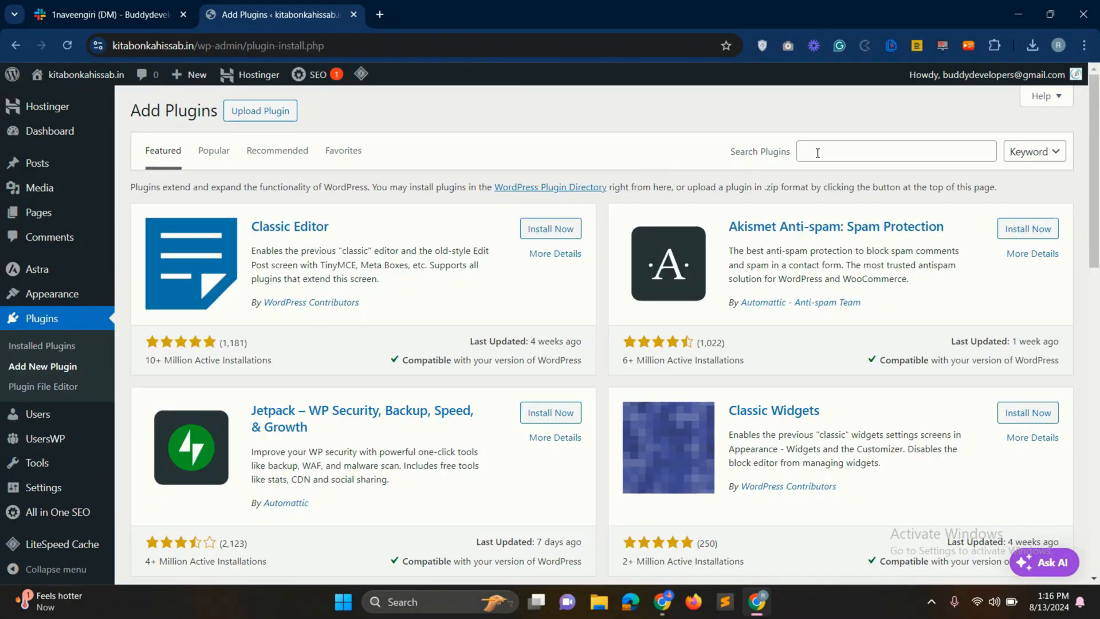
left_click(896, 151)
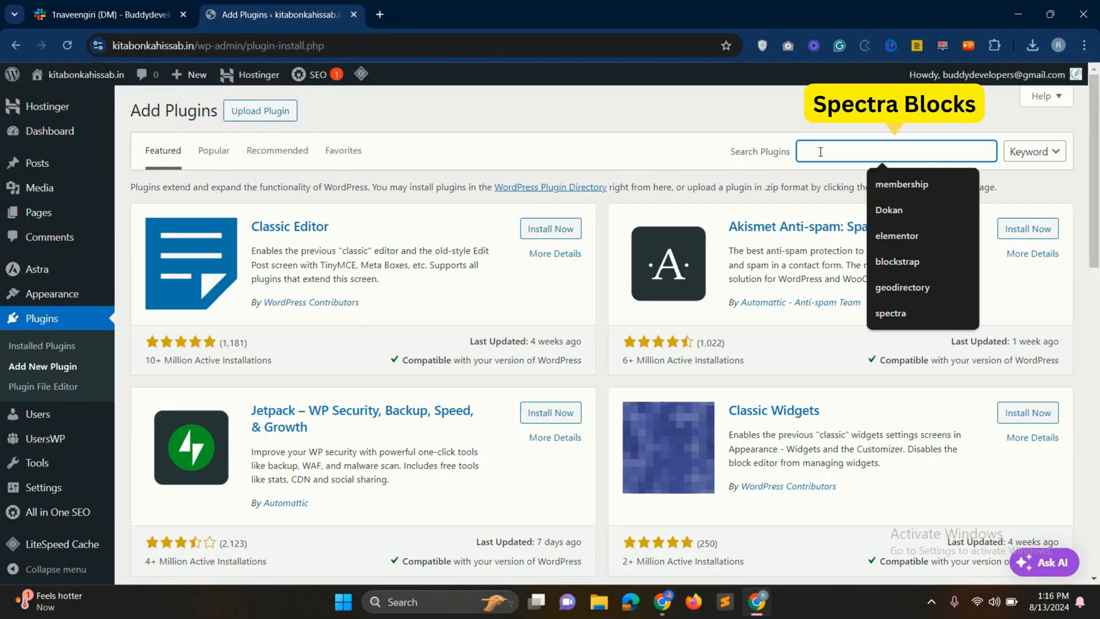
type("Spectra block")
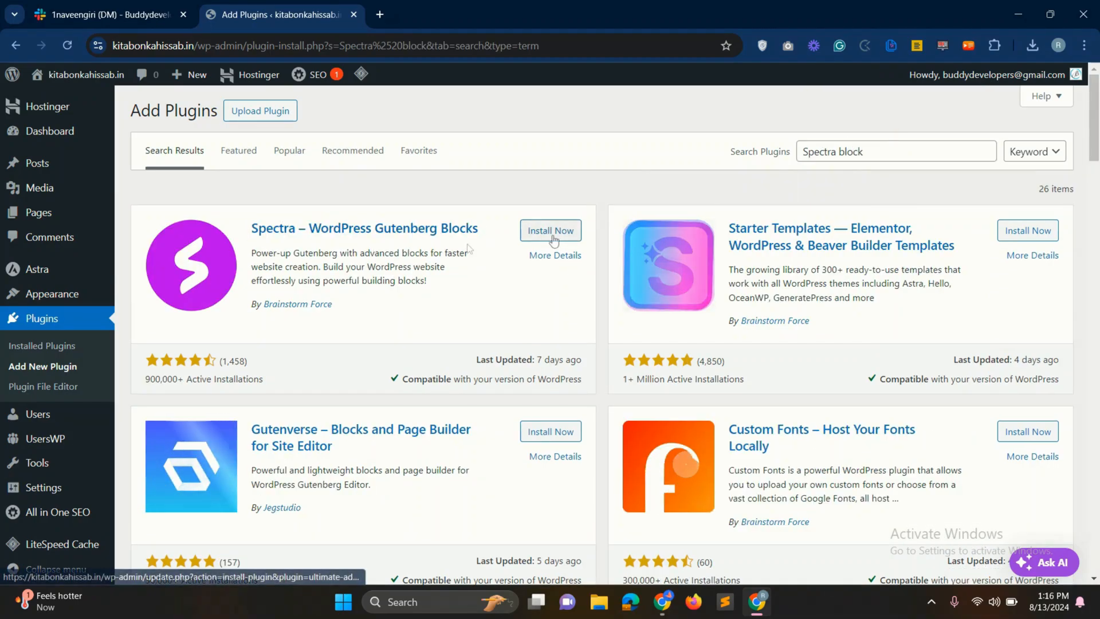
left_click(551, 230)
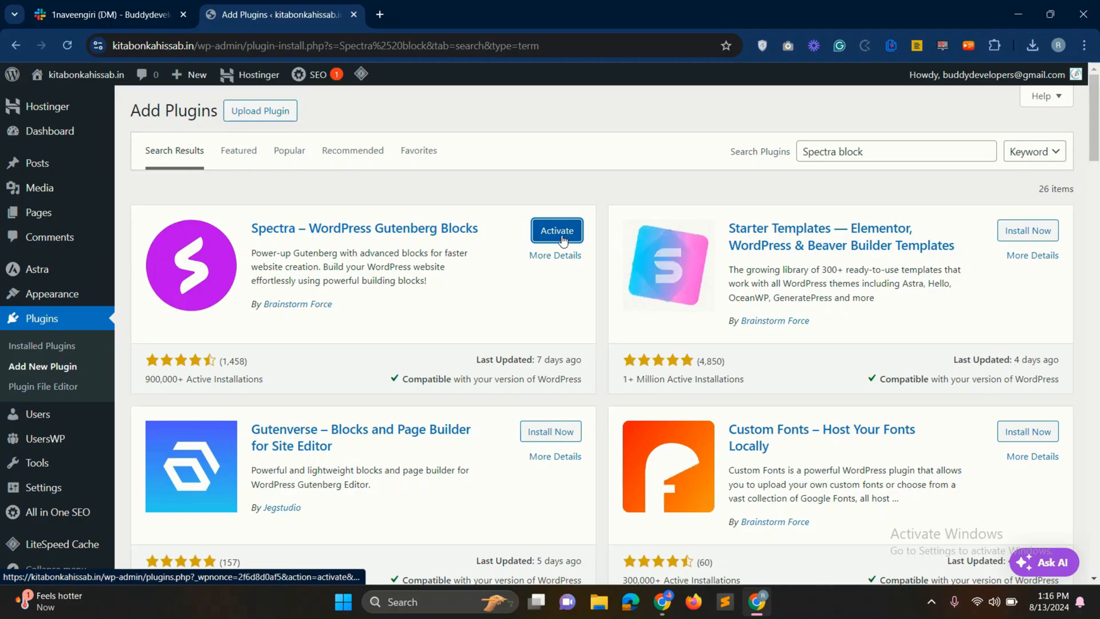
left_click(557, 231)
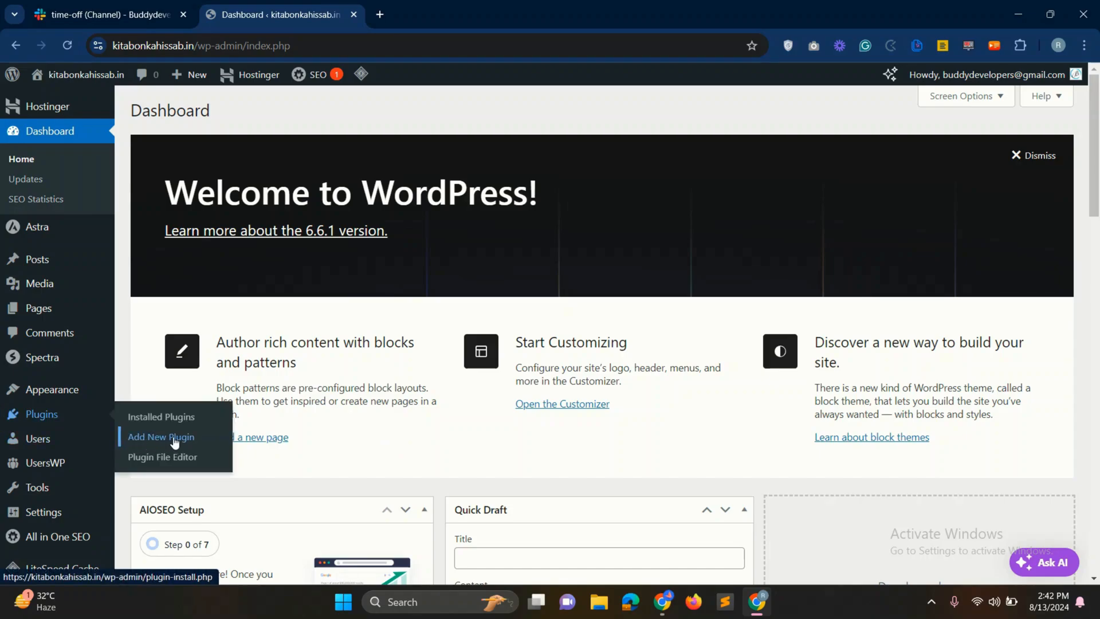
- Search 'geo' in Add New Plugin, install GeoDirectory and activate it
left_click(160, 437)
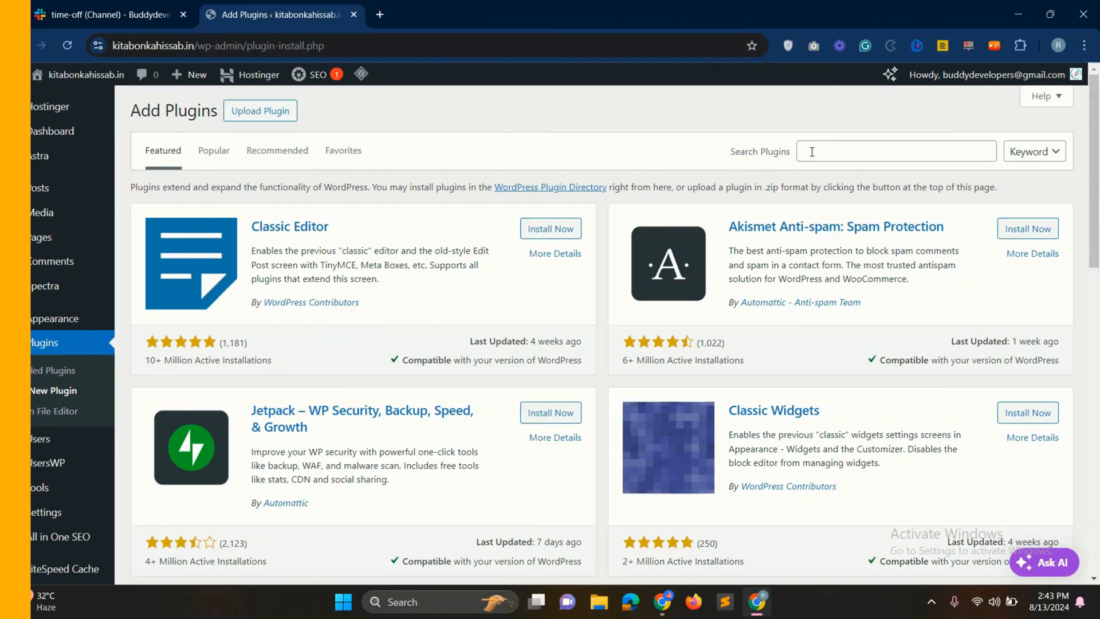
type("geodirectory")
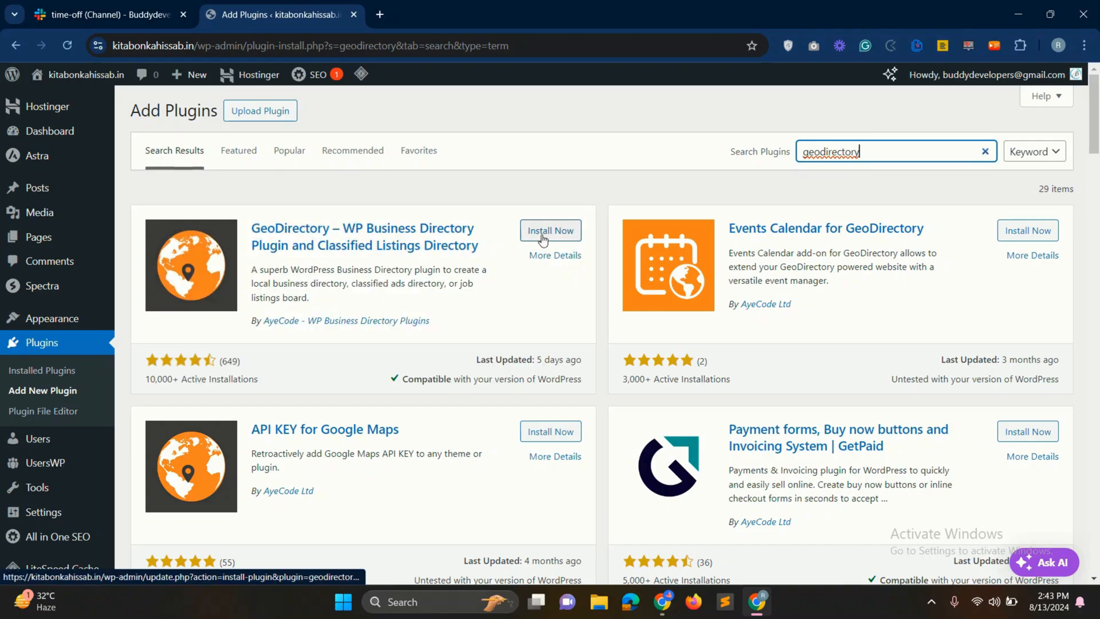
left_click(550, 230)
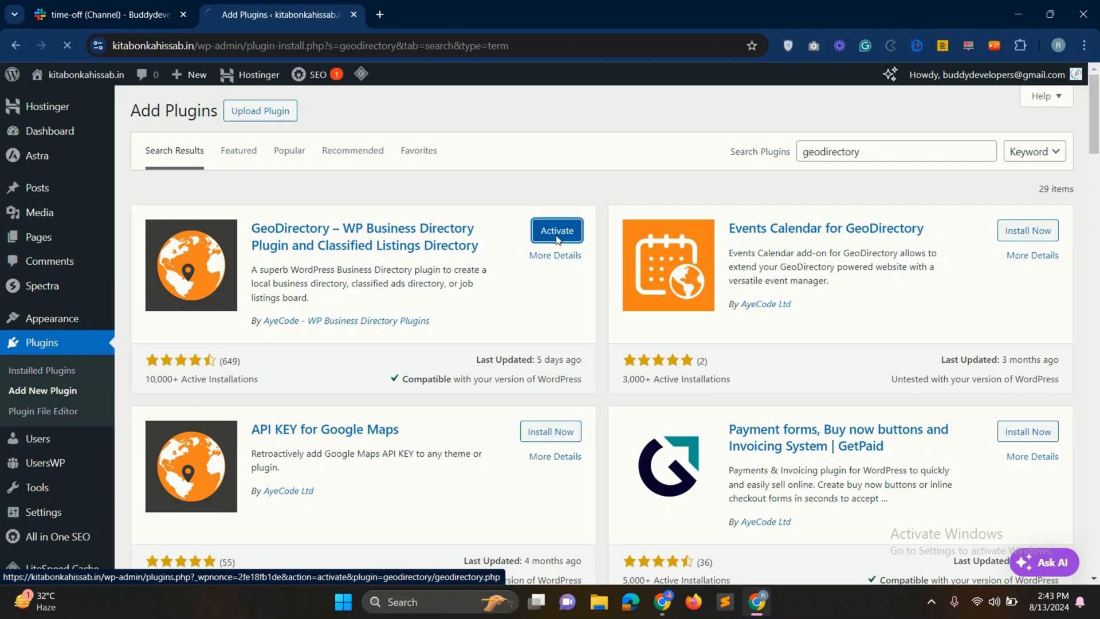
left_click(556, 230)
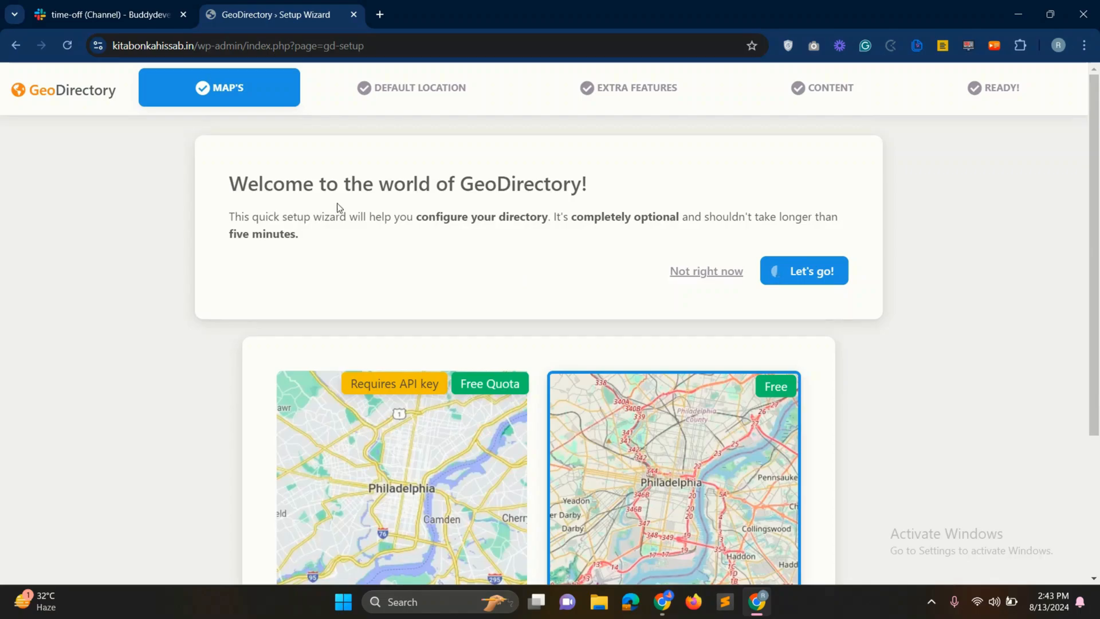
- Run the wizard with Open Street Maps, place the default marker on Philadelphia and save the location
left_click(803, 271)
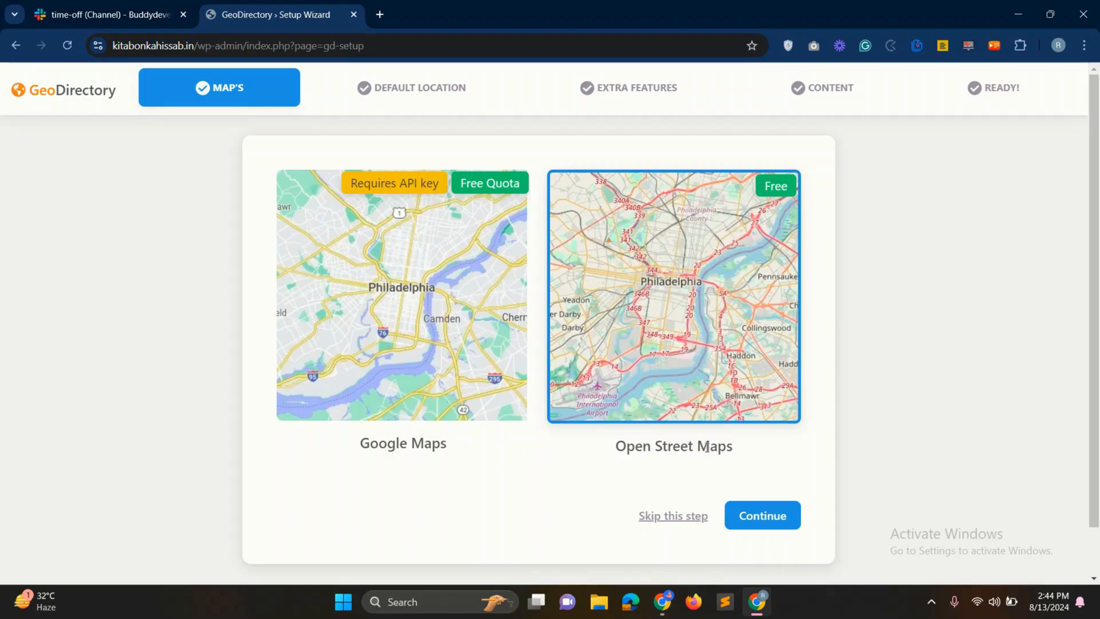
mouse_move(746, 462)
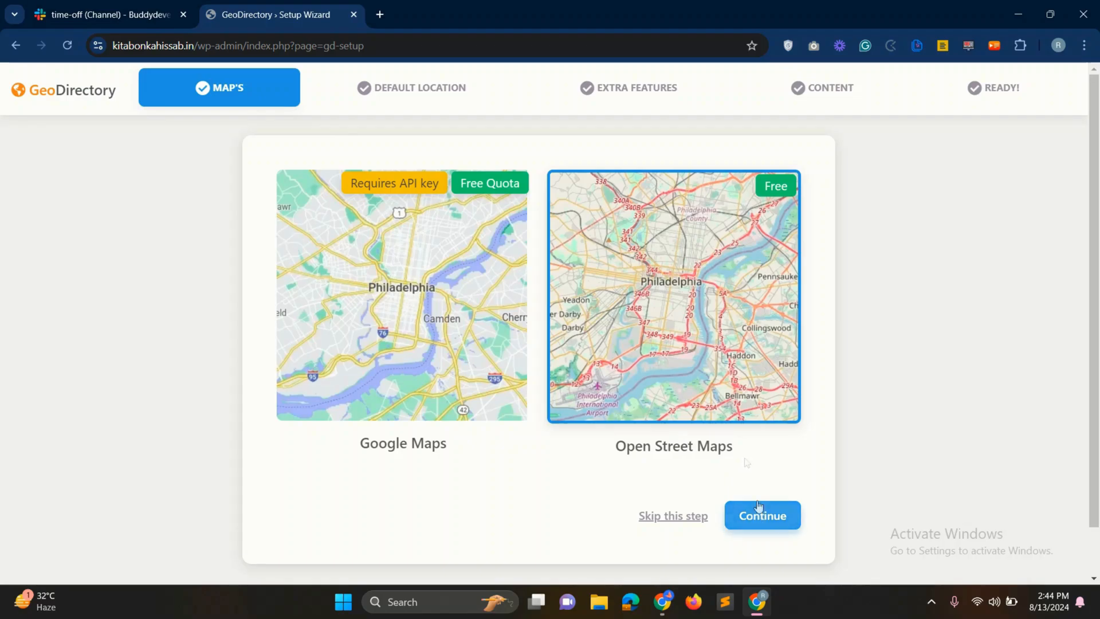
left_click(762, 515)
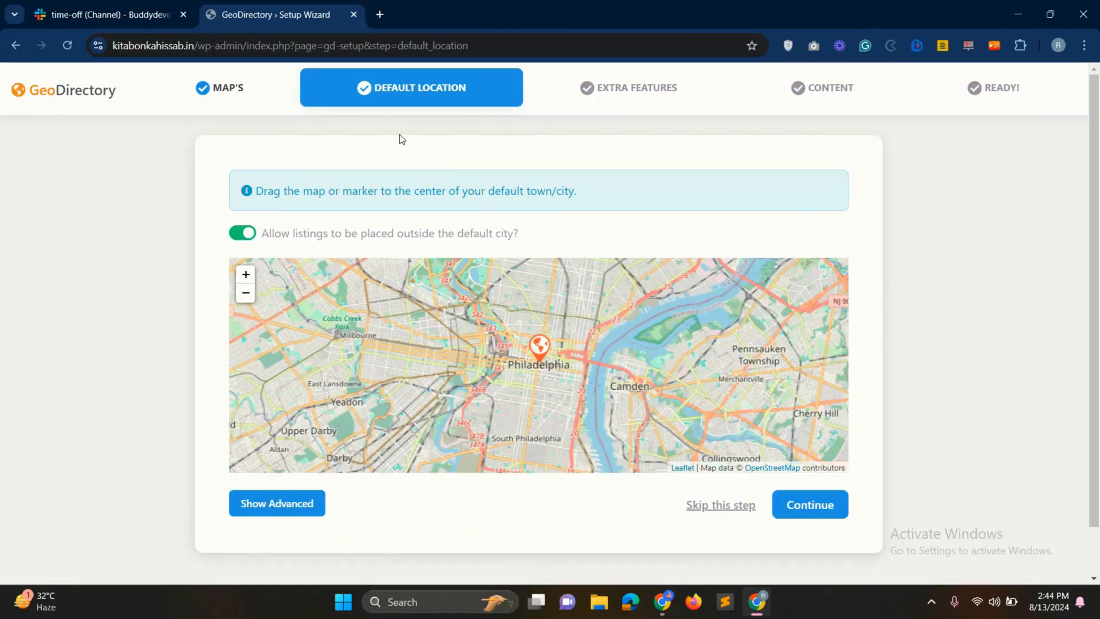
mouse_move(427, 98)
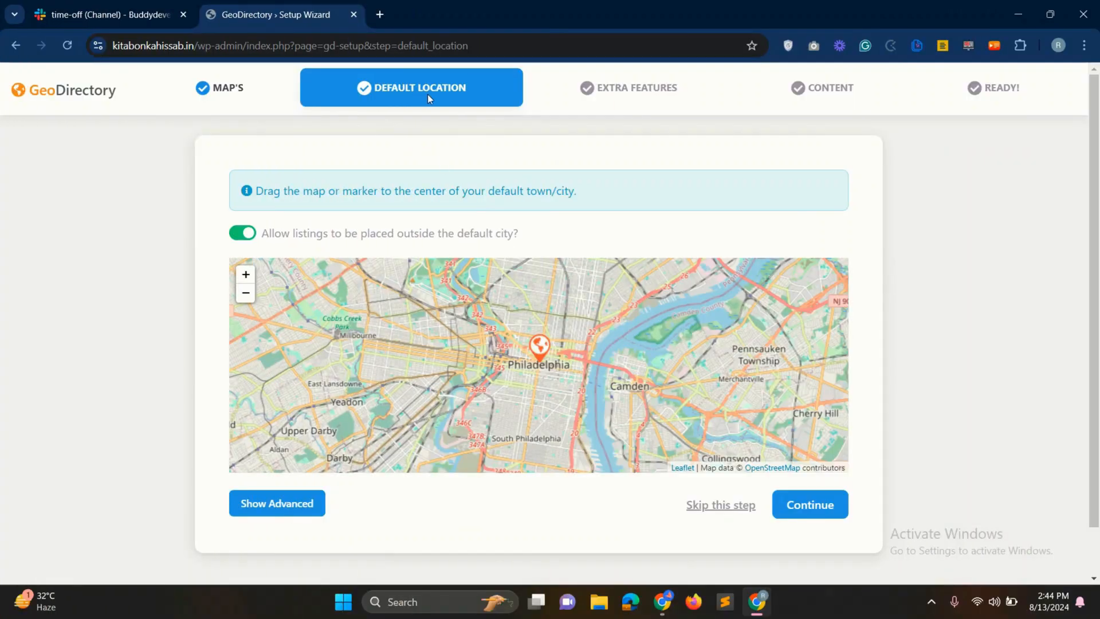
mouse_move(391, 149)
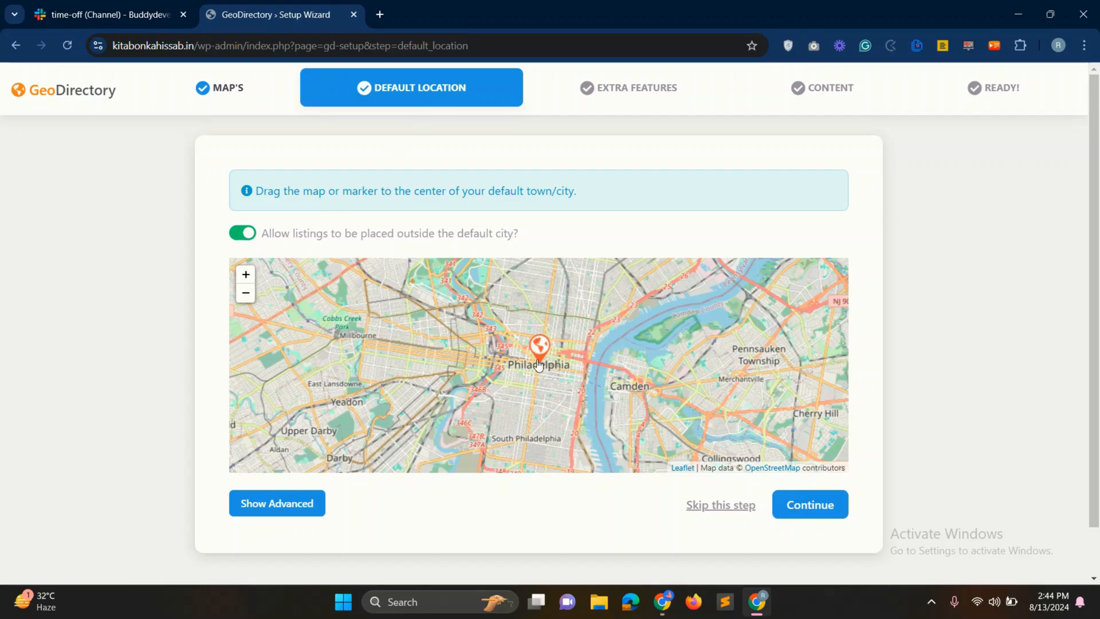
left_click_drag(538, 344, 535, 348)
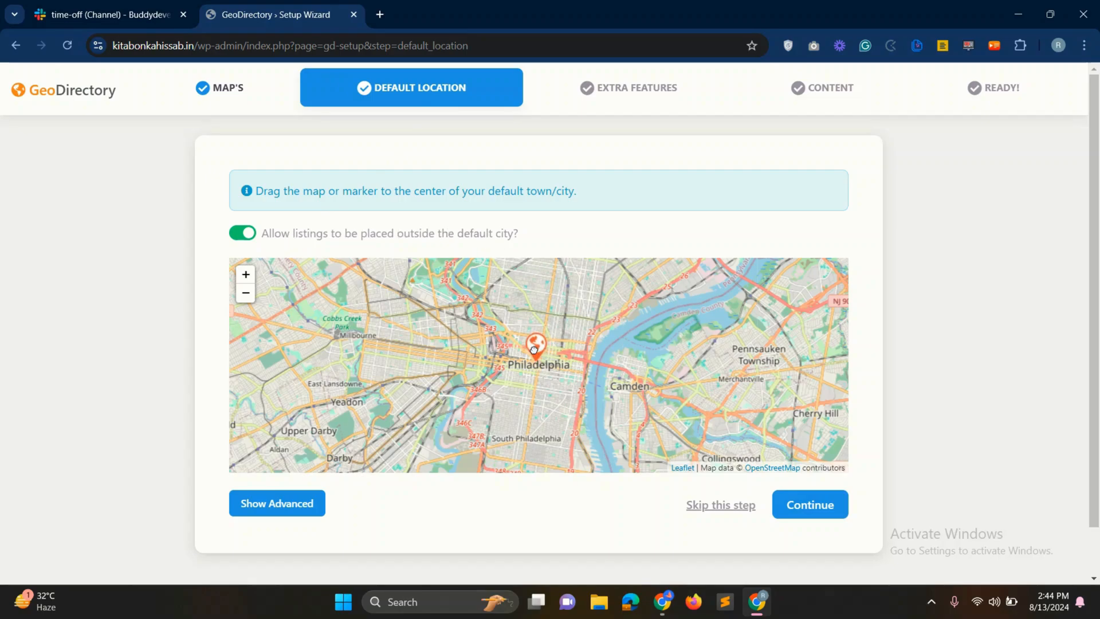
left_click(276, 503)
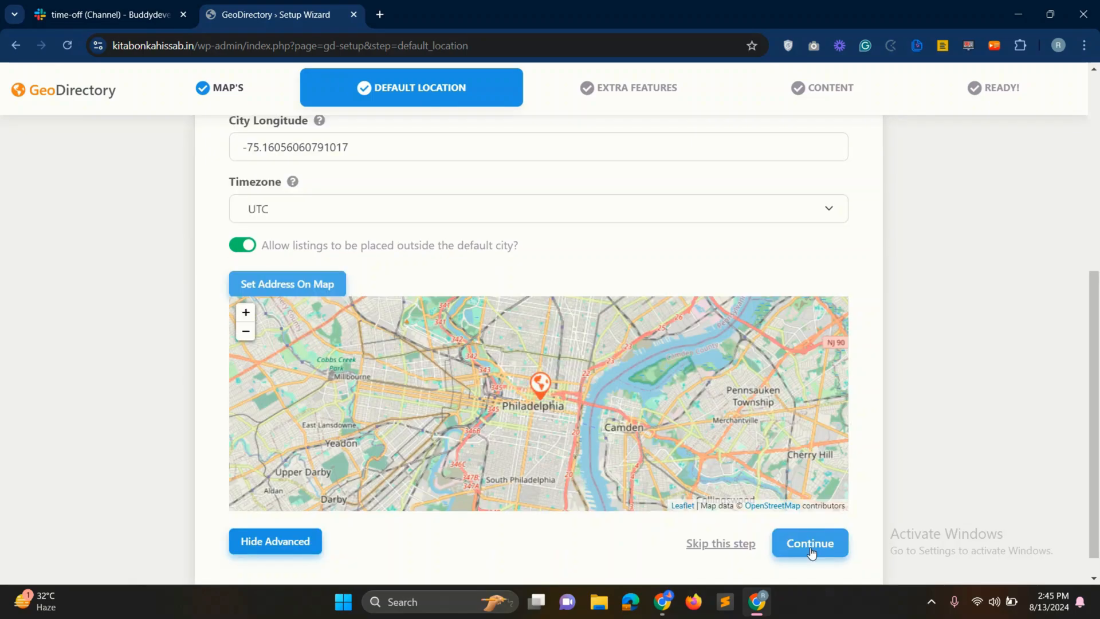
left_click(809, 543)
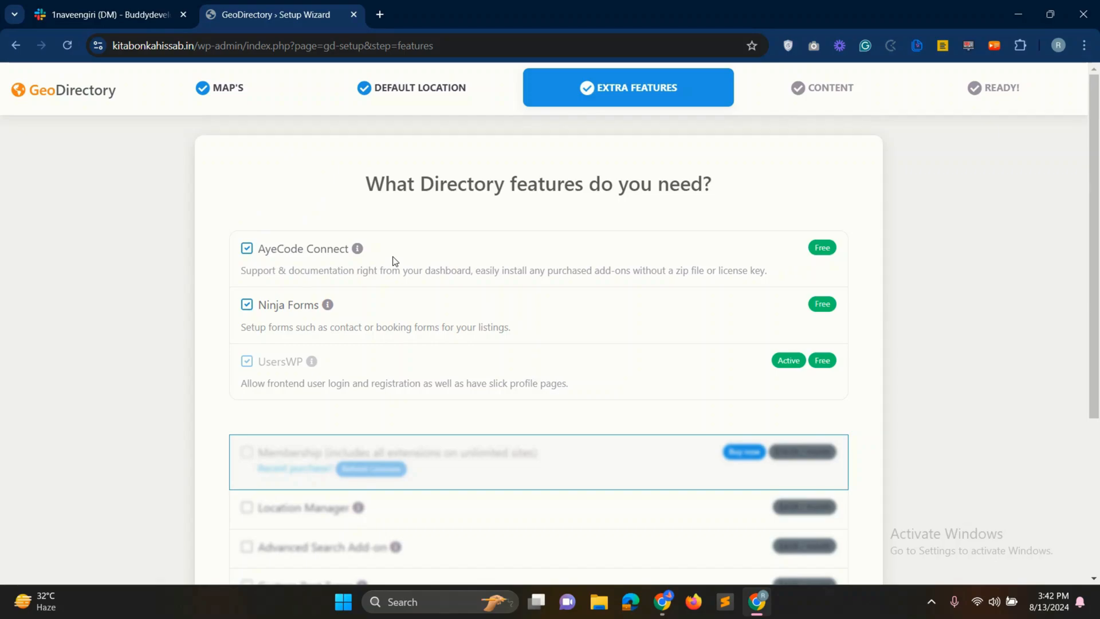
mouse_move(394, 258)
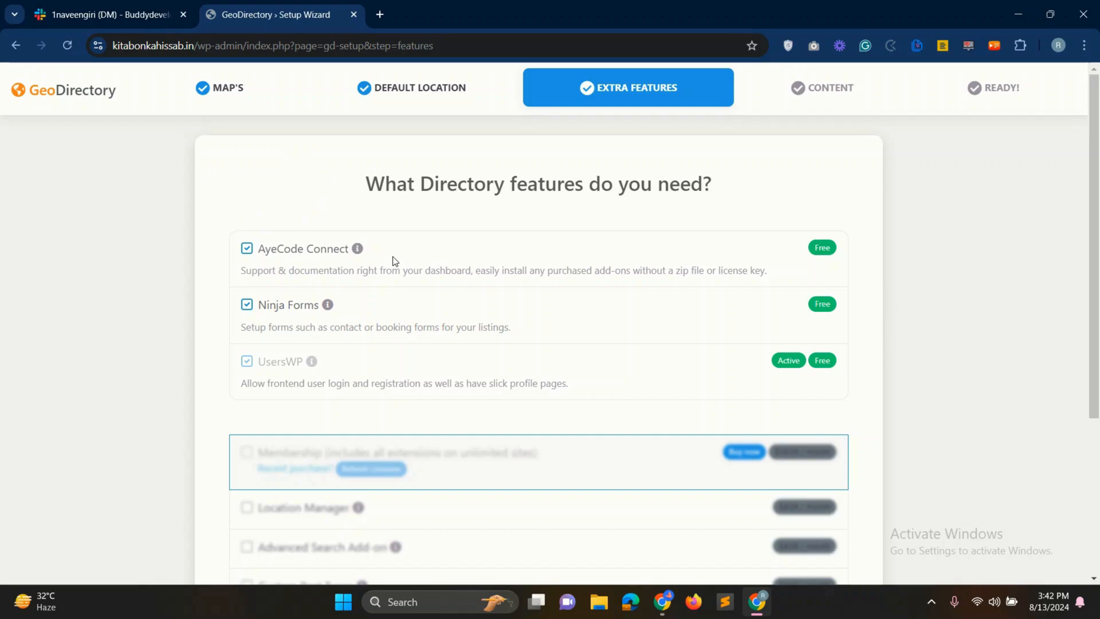
- Install the checked extra features and insert 30 dummy Places listings
scroll("down", 3)
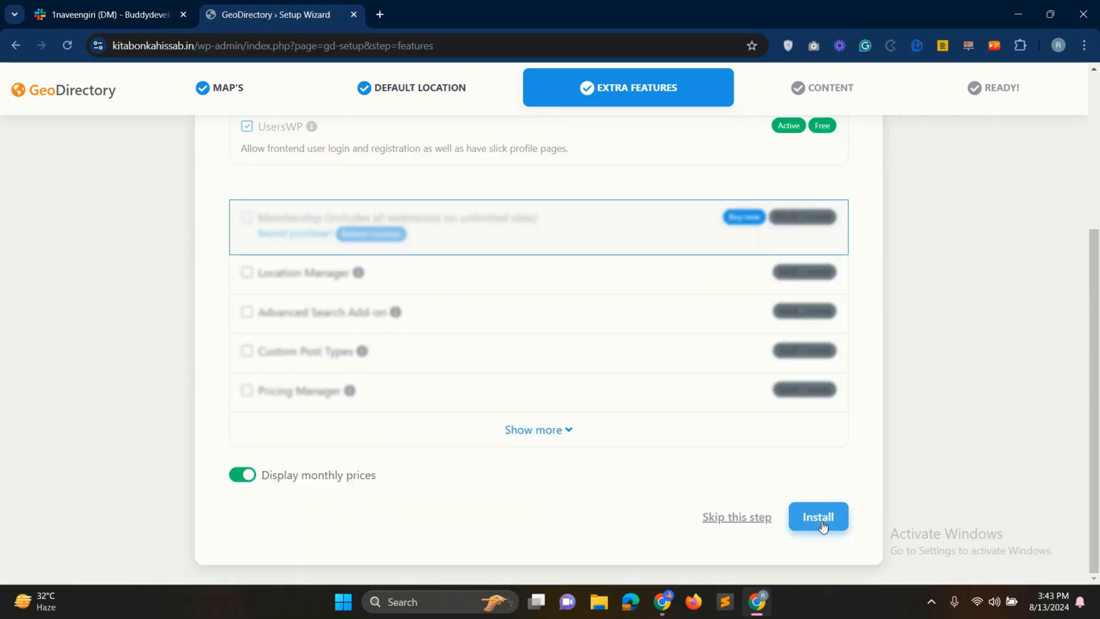
left_click(817, 517)
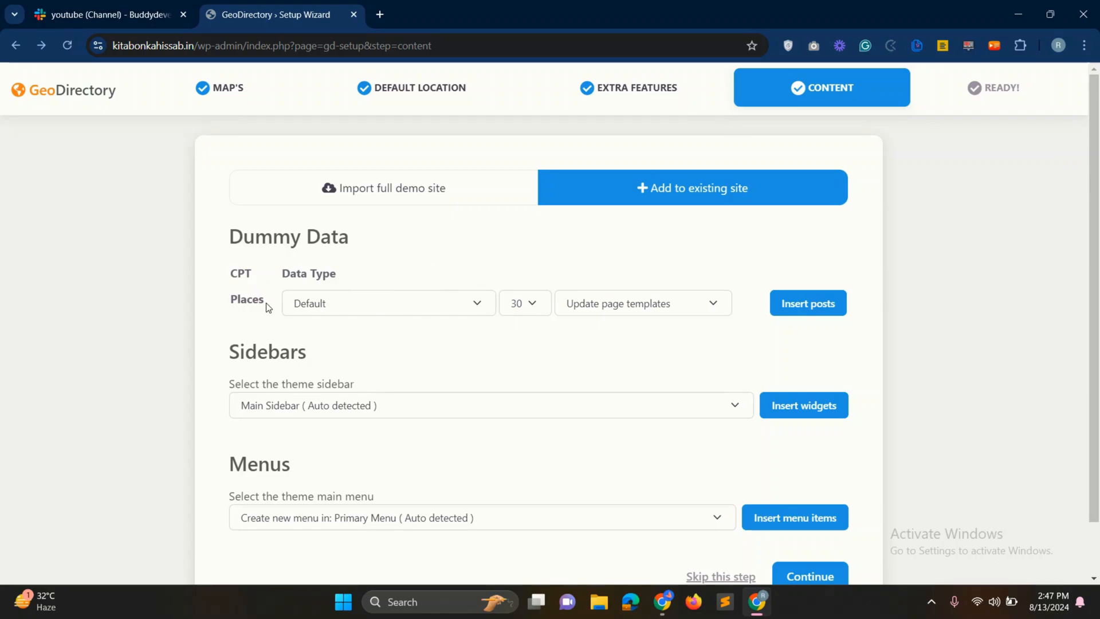
mouse_move(311, 317)
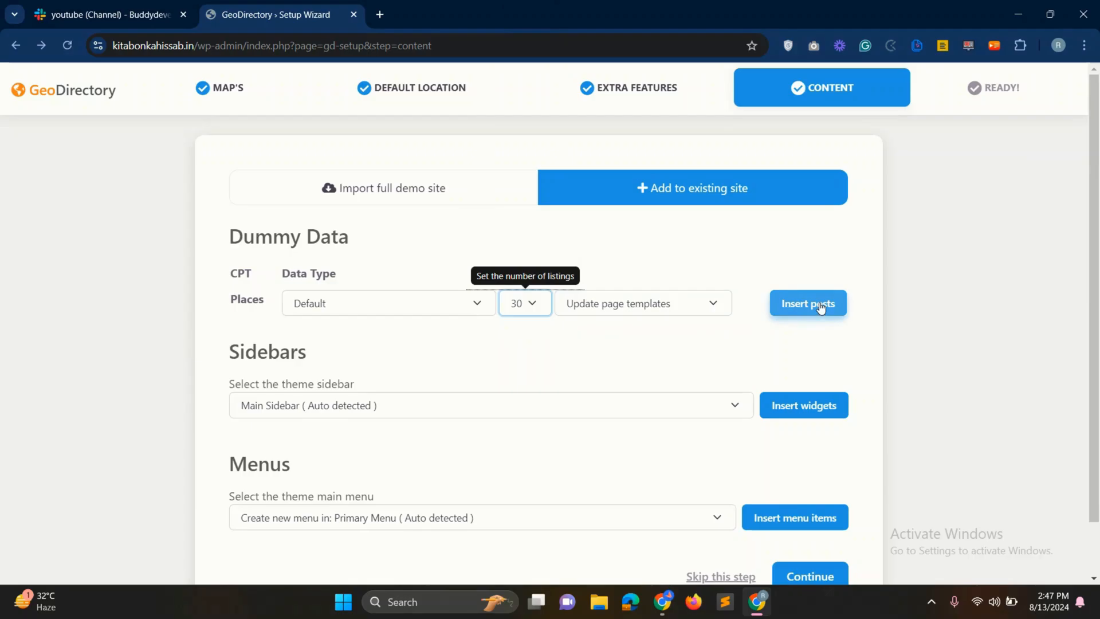
left_click(808, 303)
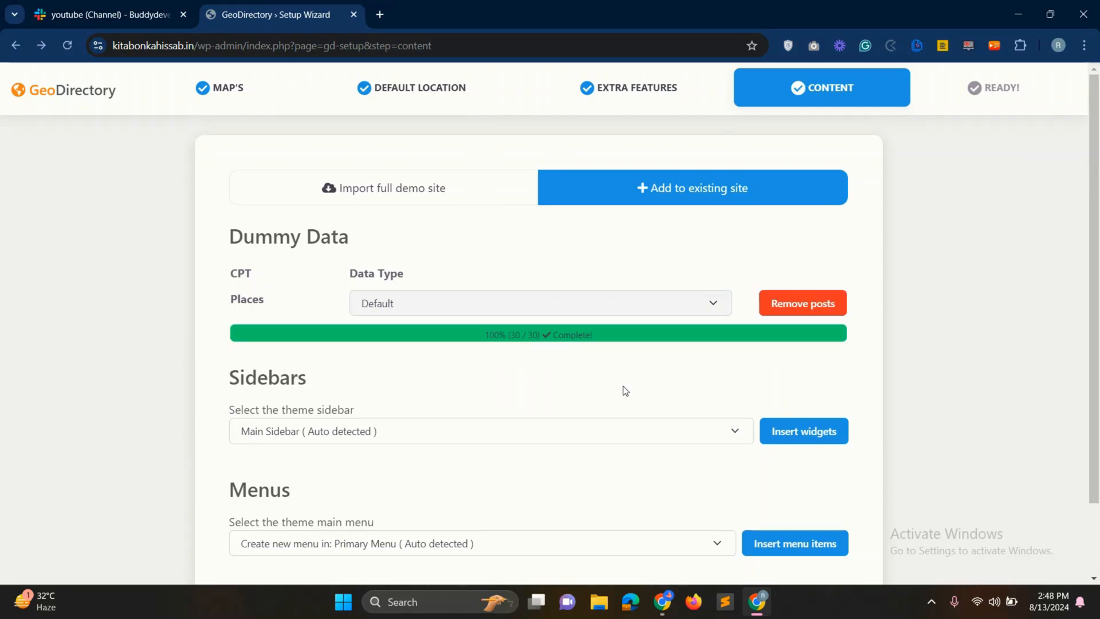